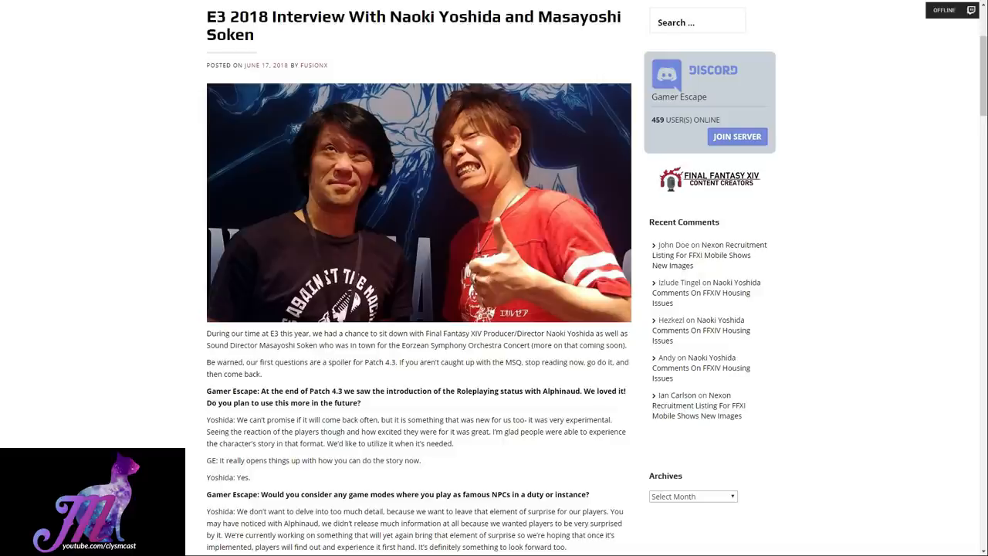
pyautogui.scroll(-3)
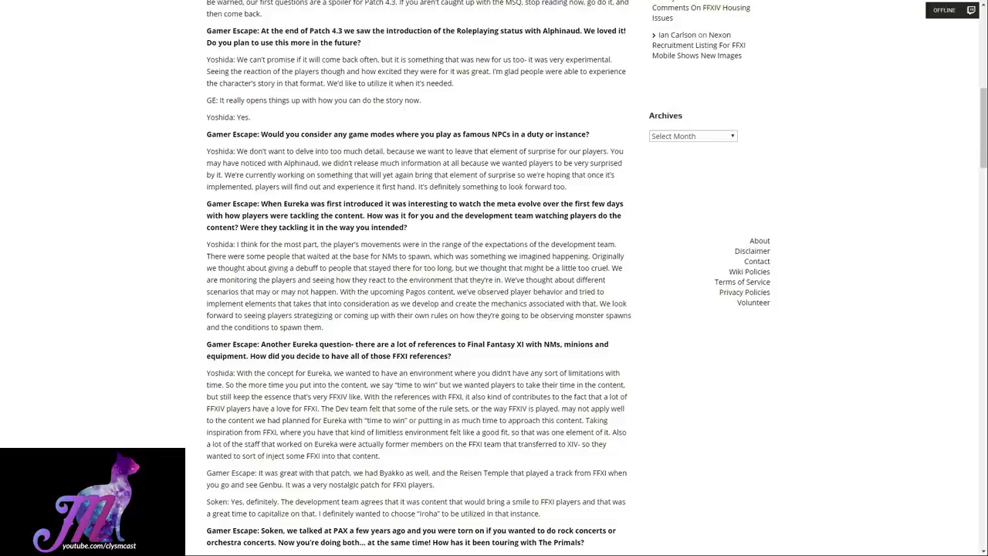
pyautogui.scroll(-3)
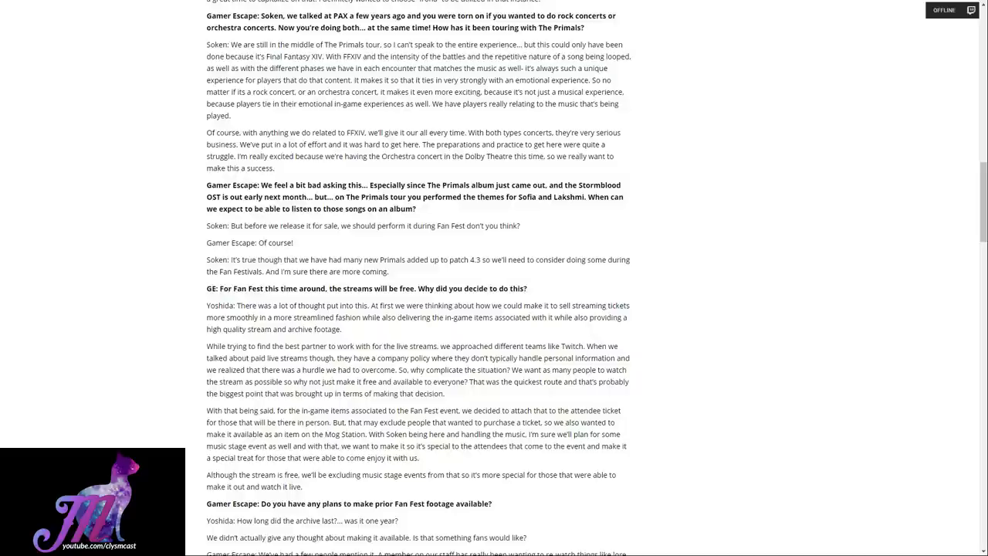
pyautogui.scroll(-3)
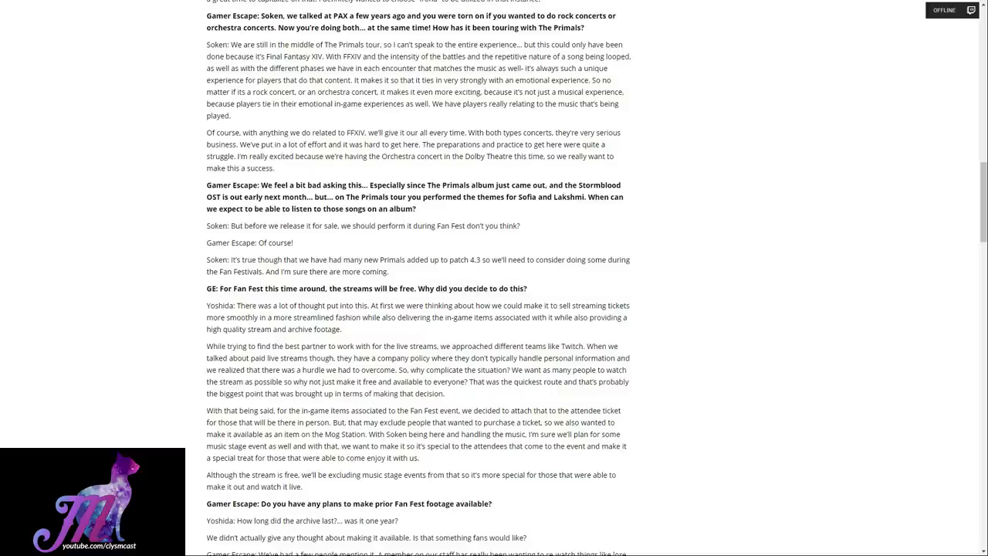
pyautogui.scroll(-3)
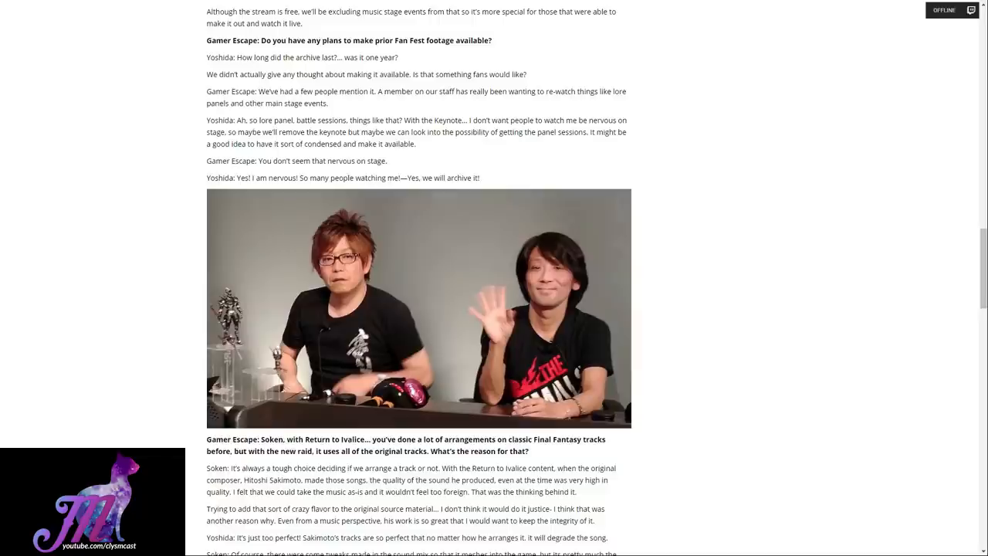
pyautogui.scroll(-3)
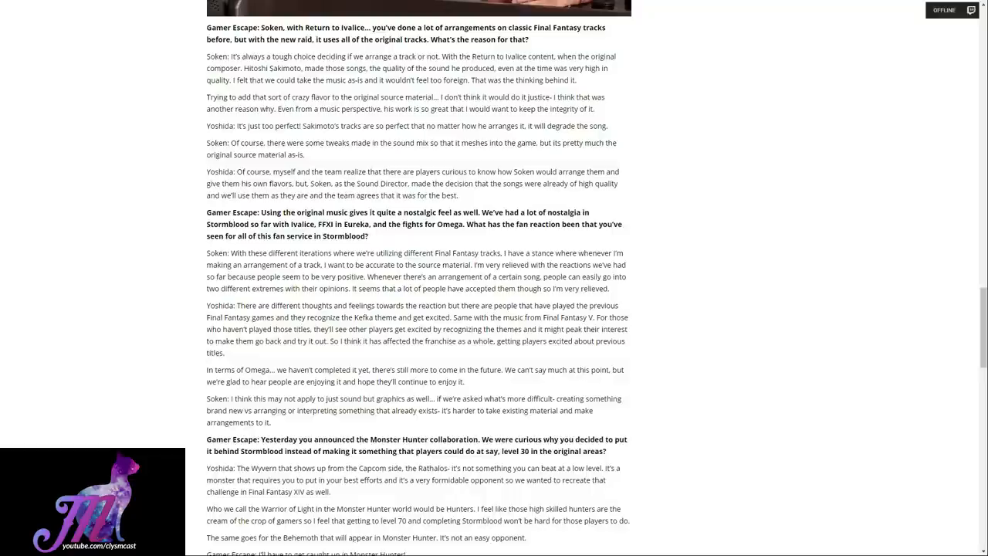
pyautogui.scroll(-3)
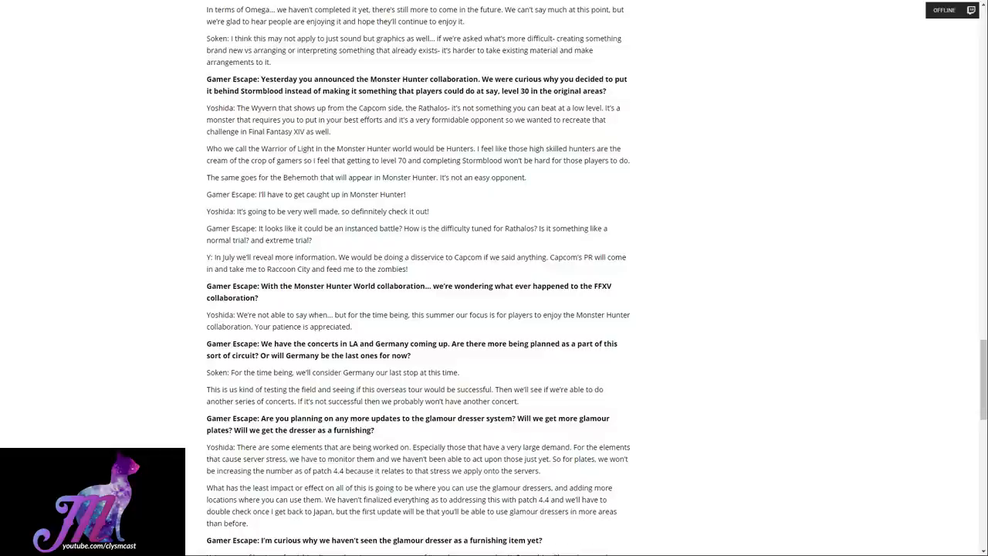